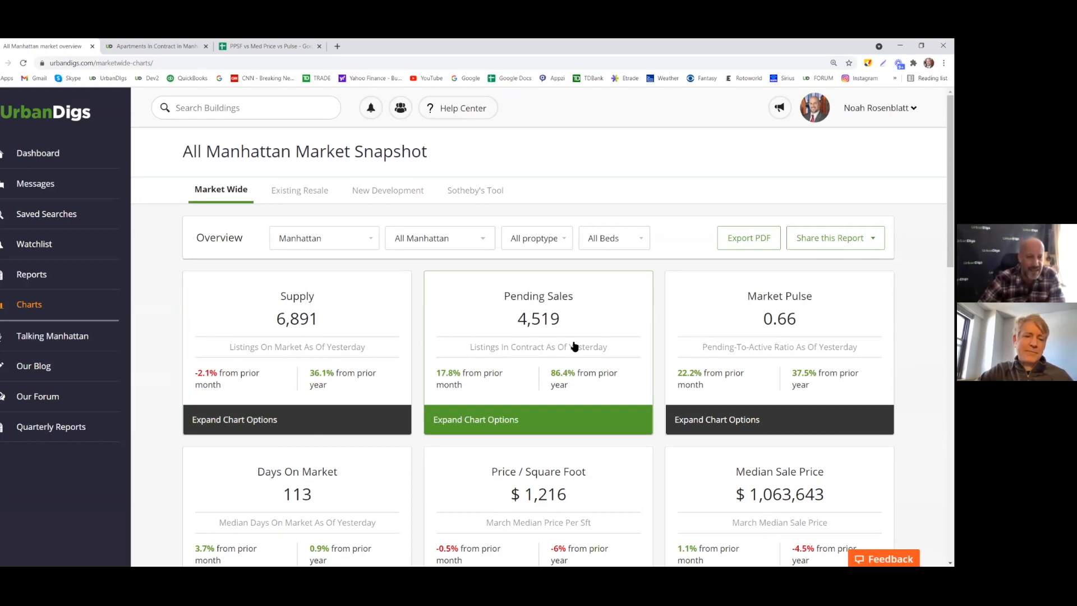
Bring up the UrbanDigs dashboard with the one-week Manhattan Market Ticker and weekly reports
click(475, 418)
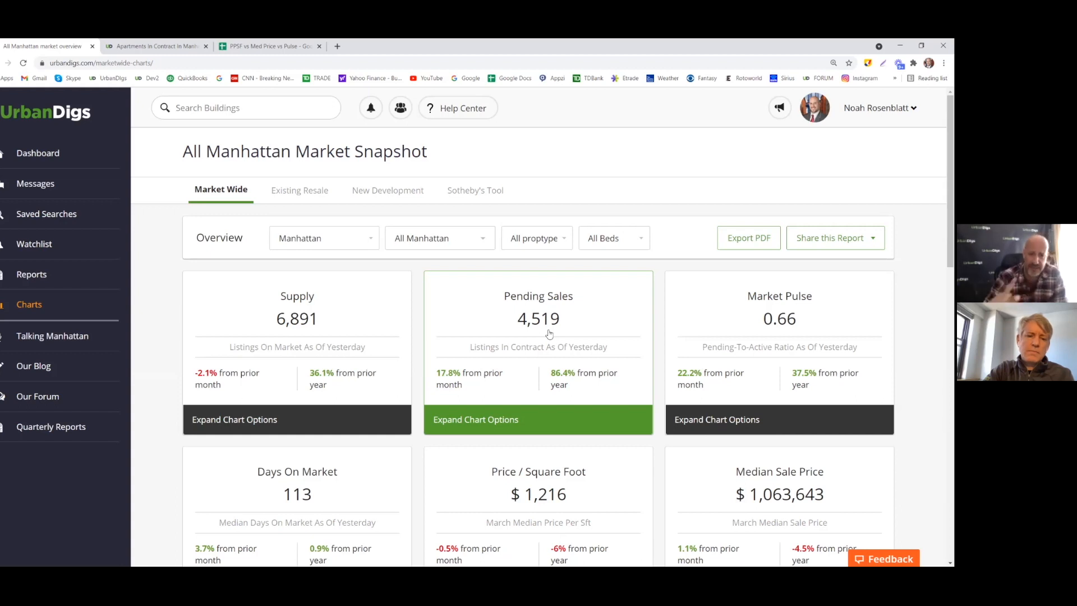
mouse_move(481, 327)
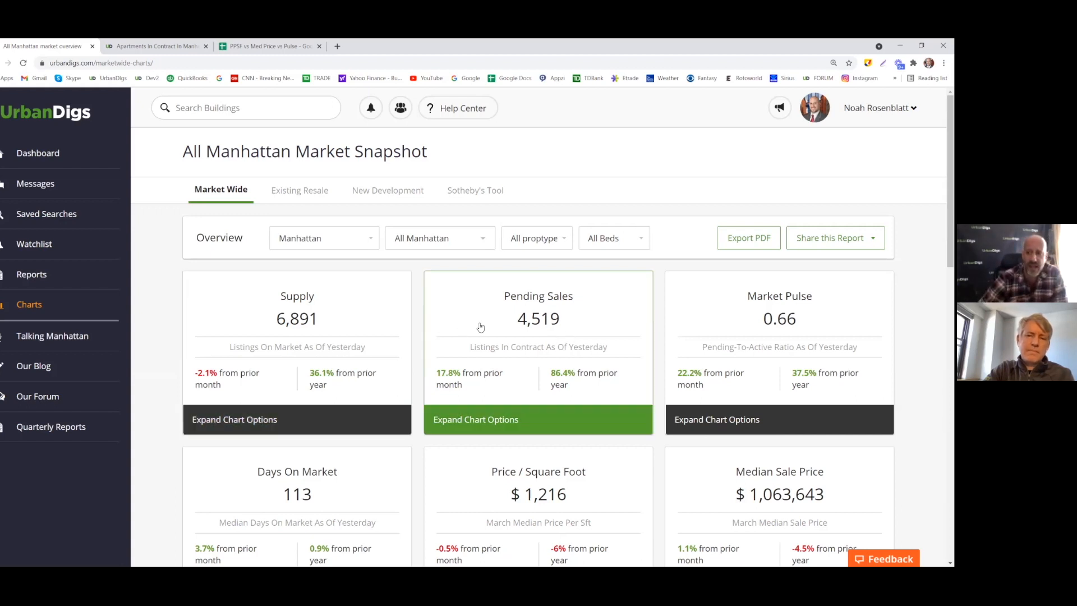
click(38, 153)
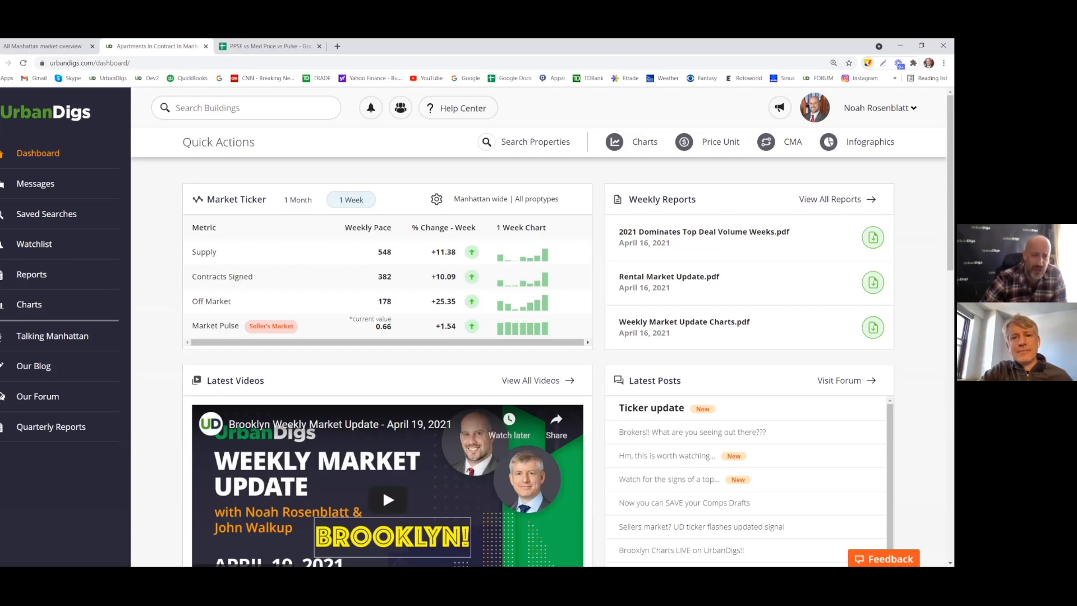
mouse_move(638, 351)
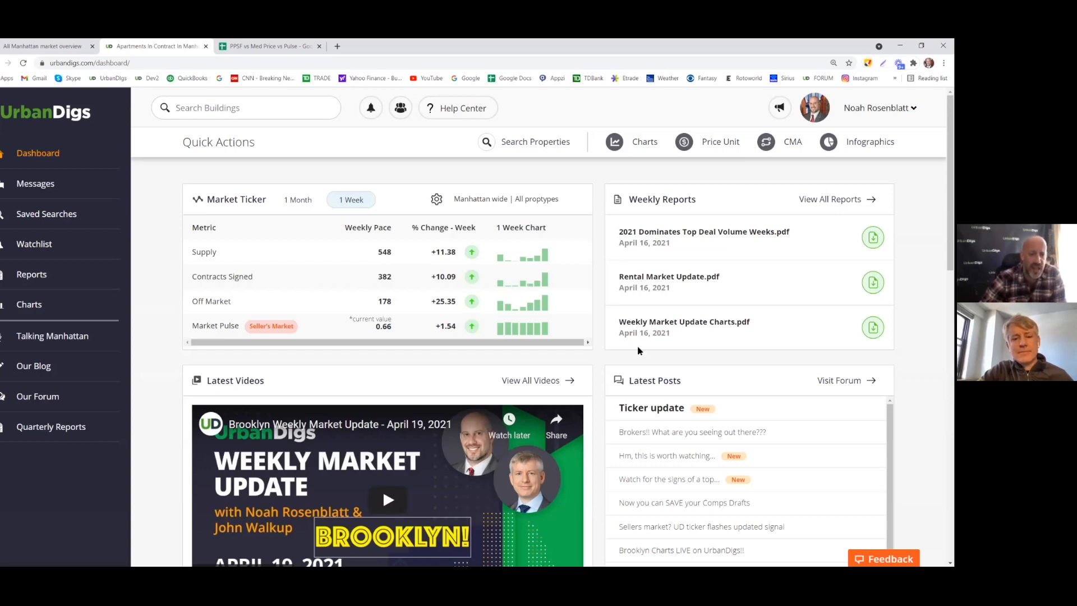
mouse_move(589, 322)
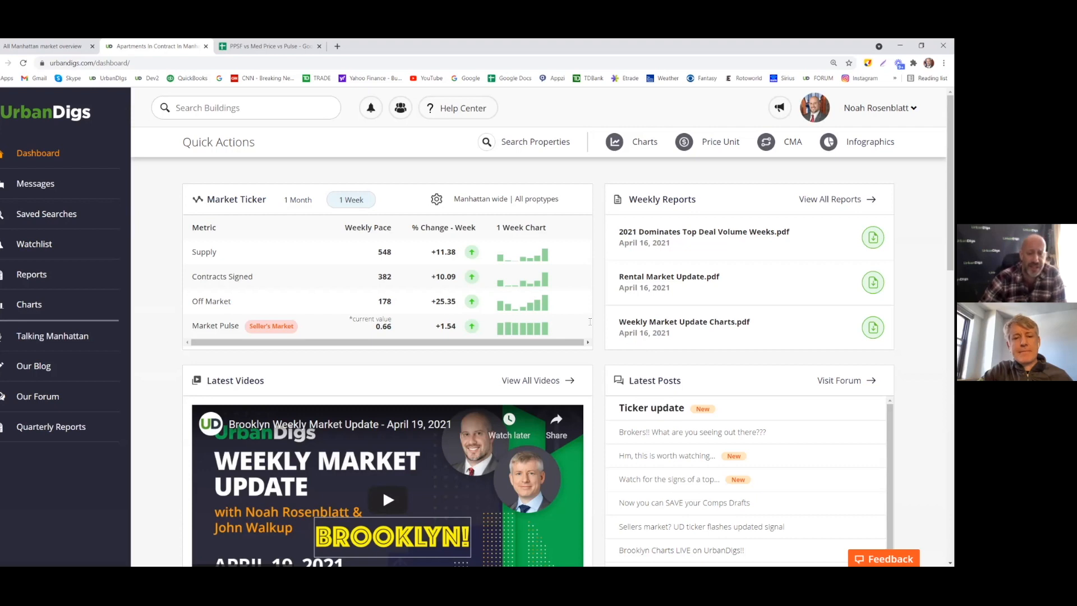
mouse_move(390, 296)
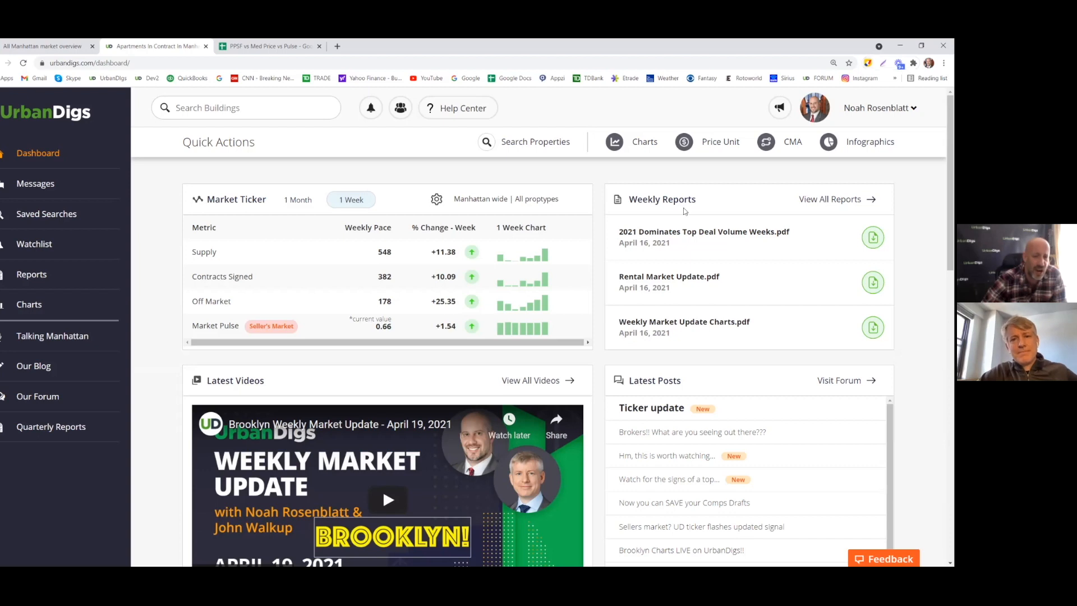
mouse_move(593, 185)
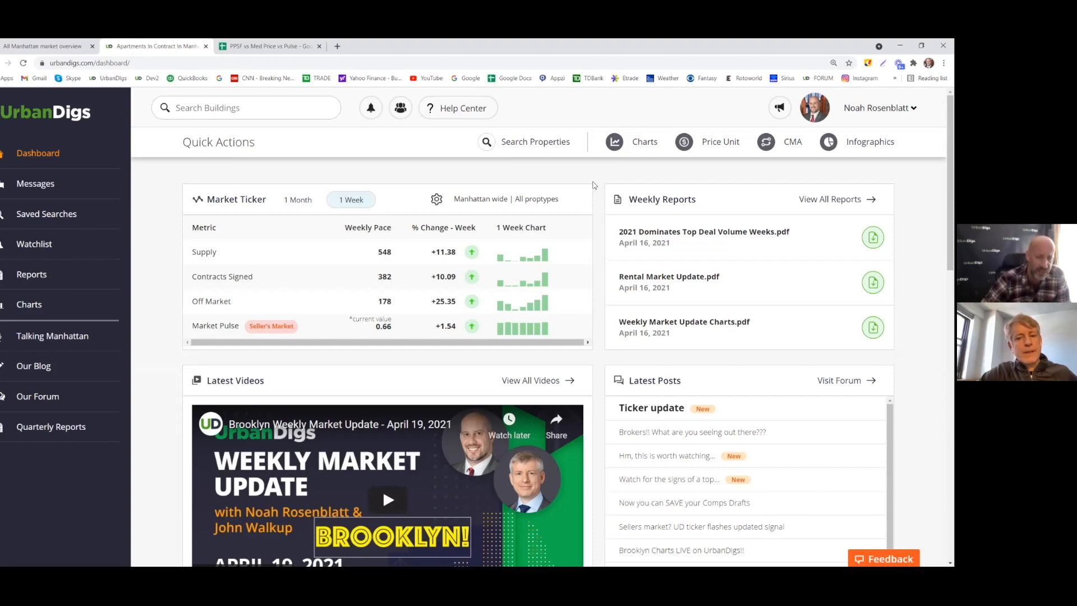
mouse_move(352, 313)
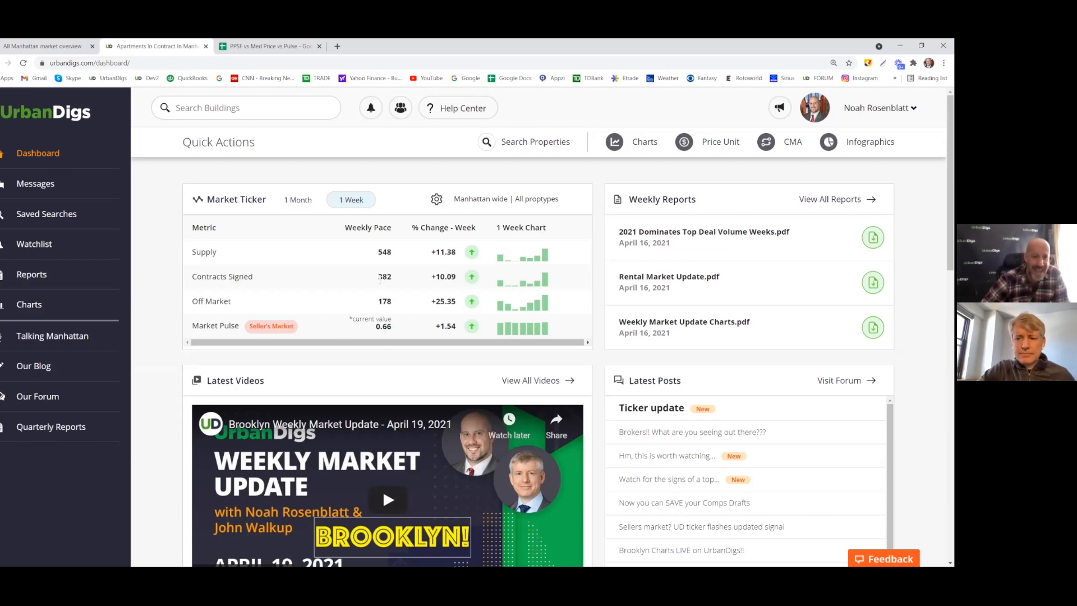
double_click(385, 276)
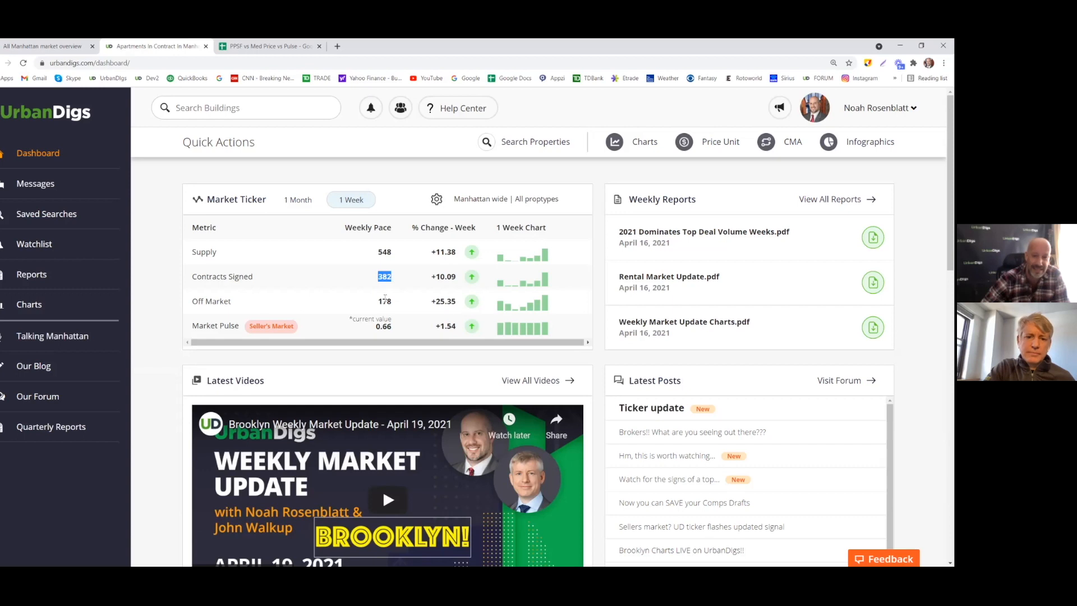
click(384, 300)
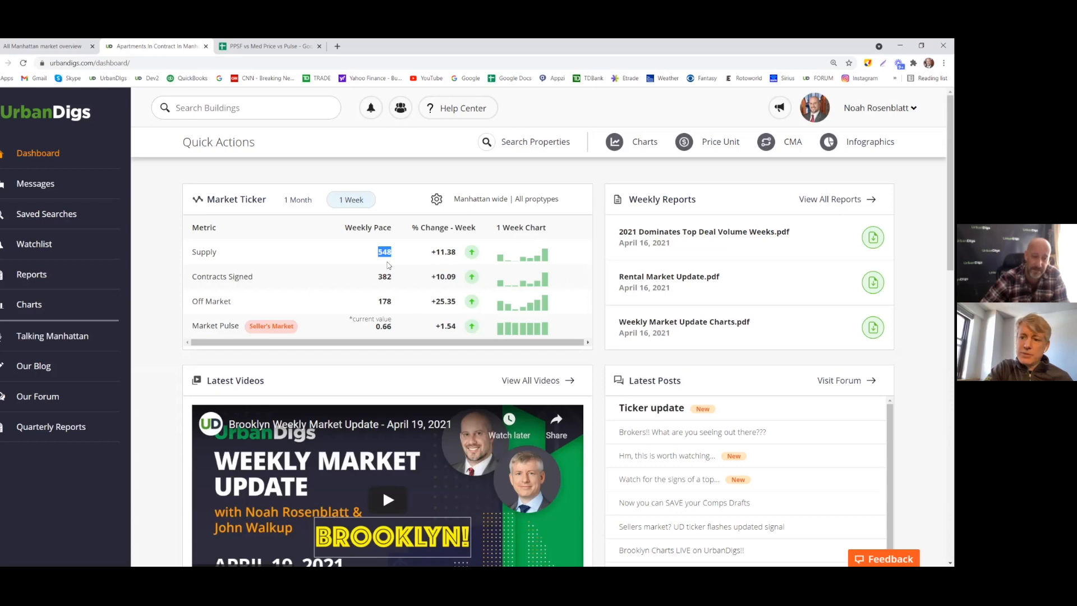
mouse_move(401, 274)
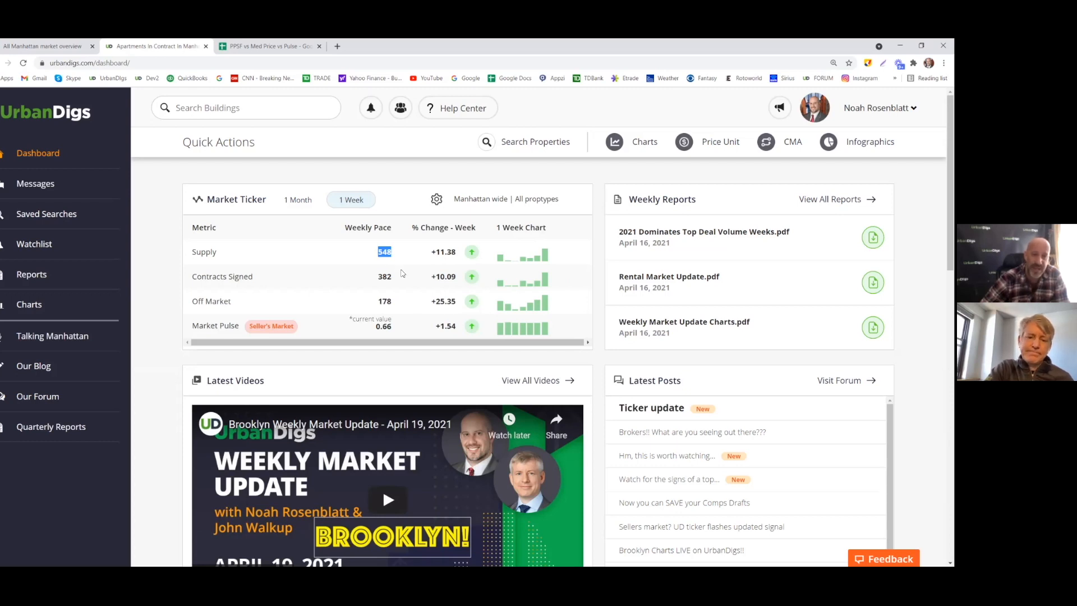
click(268, 46)
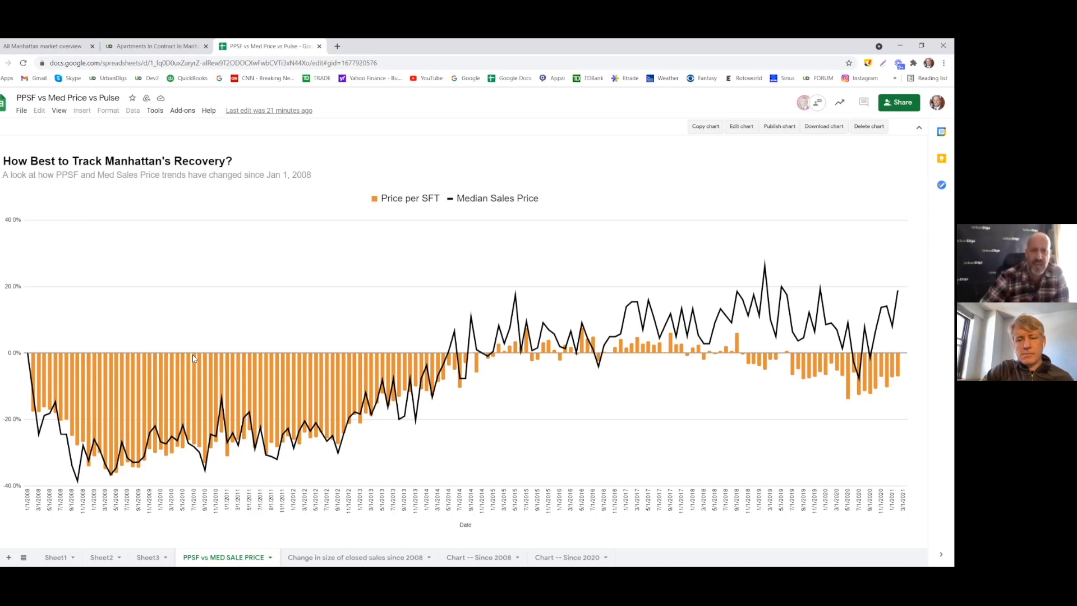
mouse_move(305, 241)
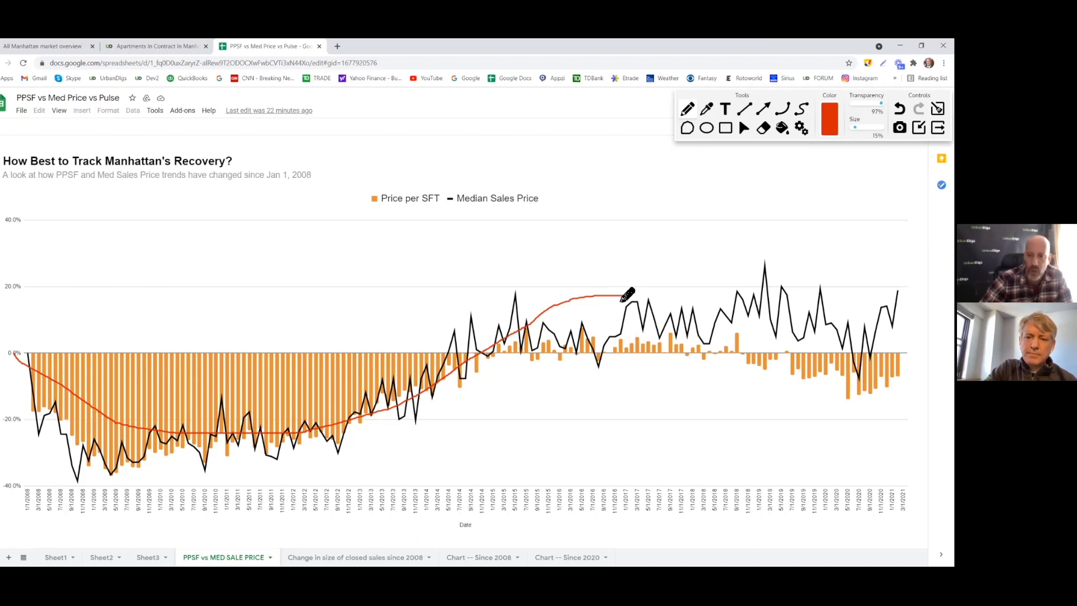
mouse_move(656, 298)
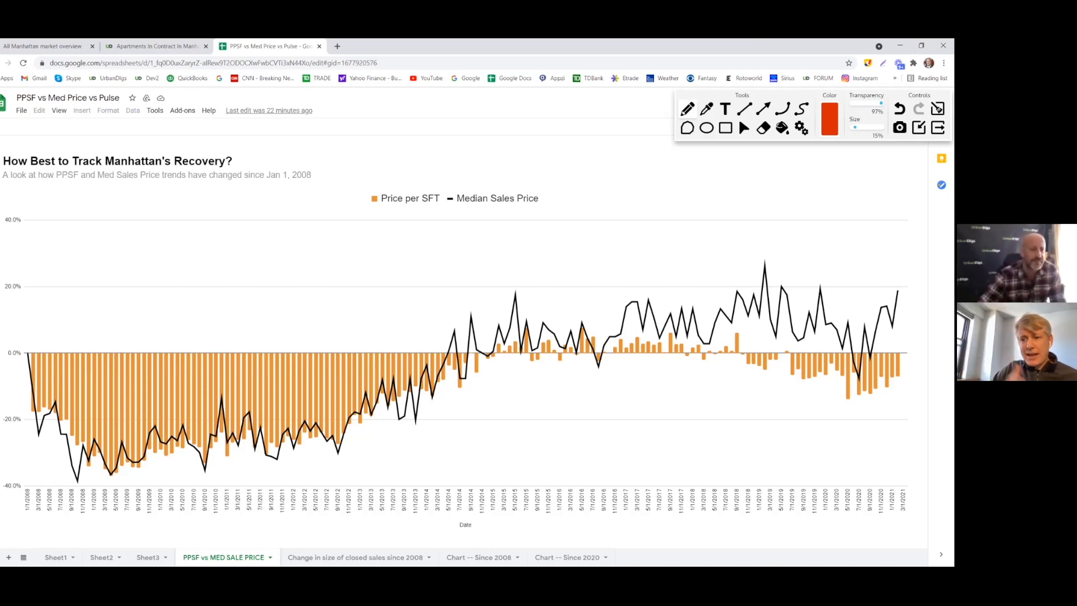
mouse_move(700, 515)
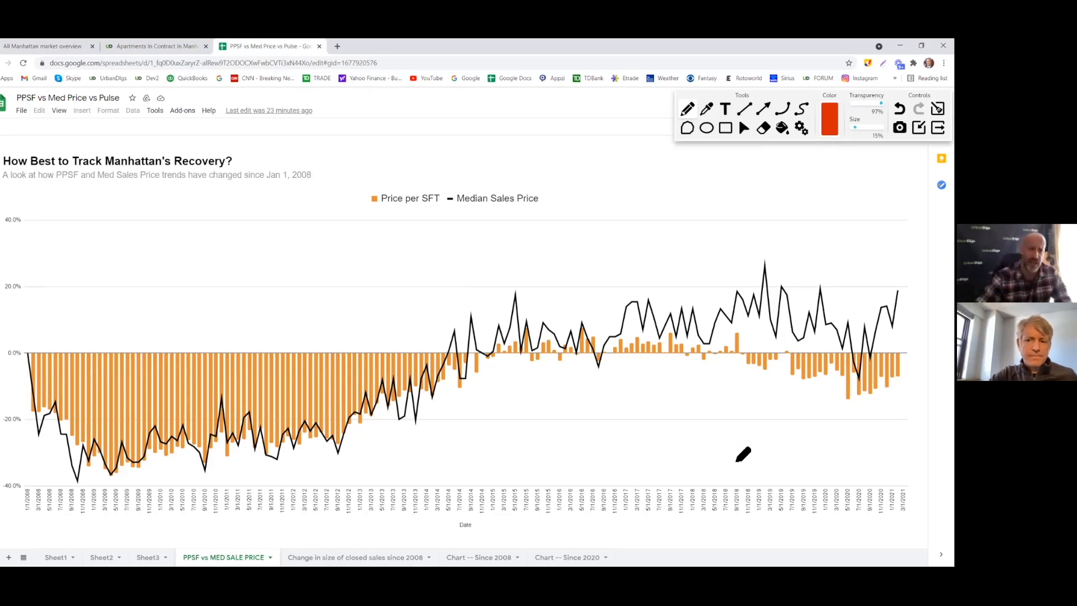
mouse_move(780, 414)
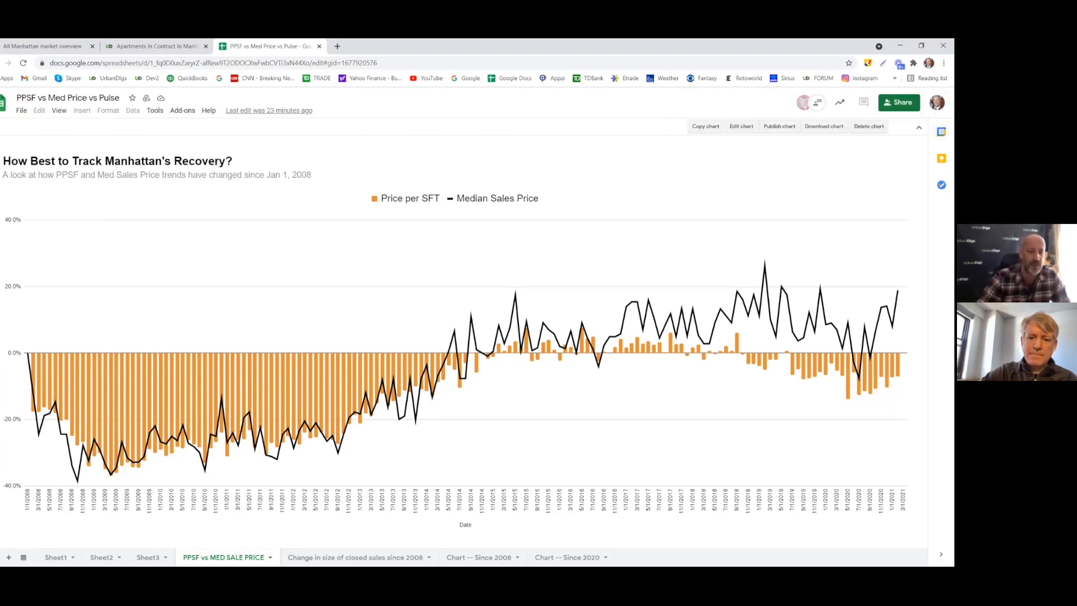
Switch to the 'Change in size of closed sales since 2008' sheet
click(355, 557)
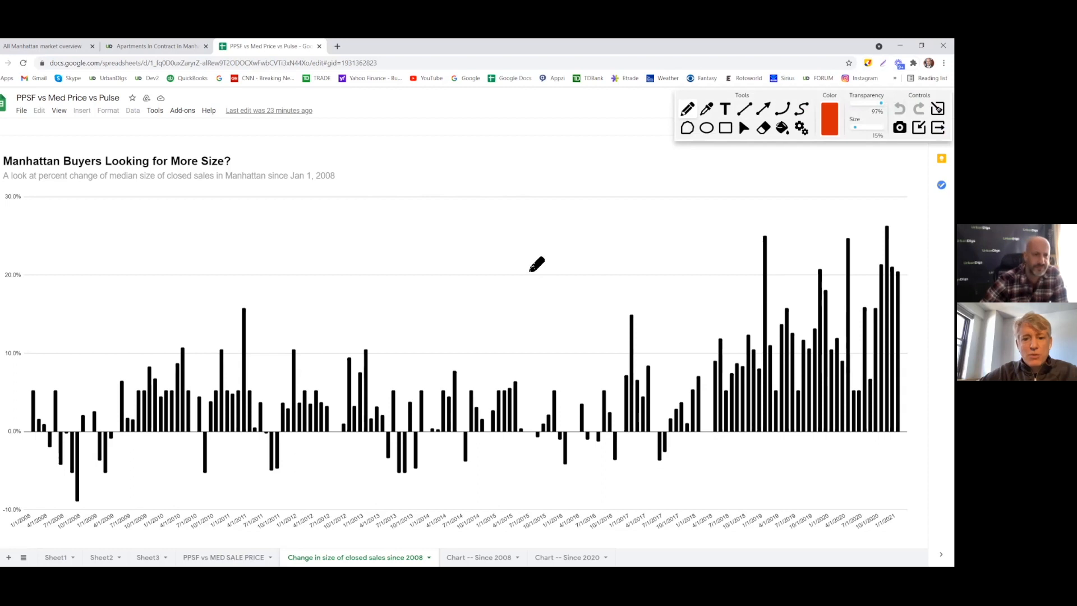
mouse_move(588, 259)
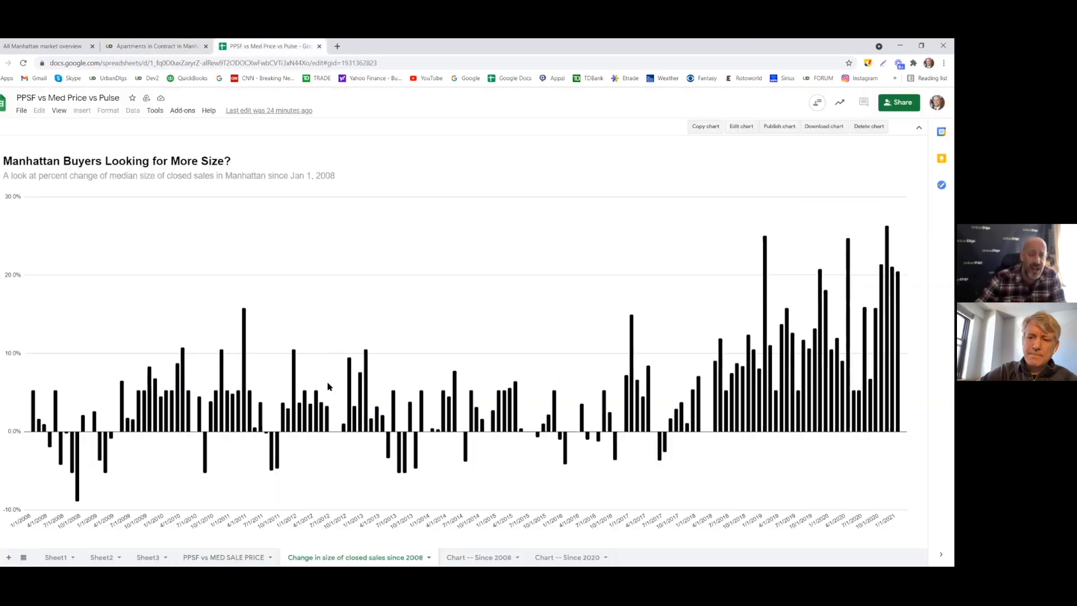
Return to the 'PPSF vs MED SALE PRICE' sheet
click(222, 557)
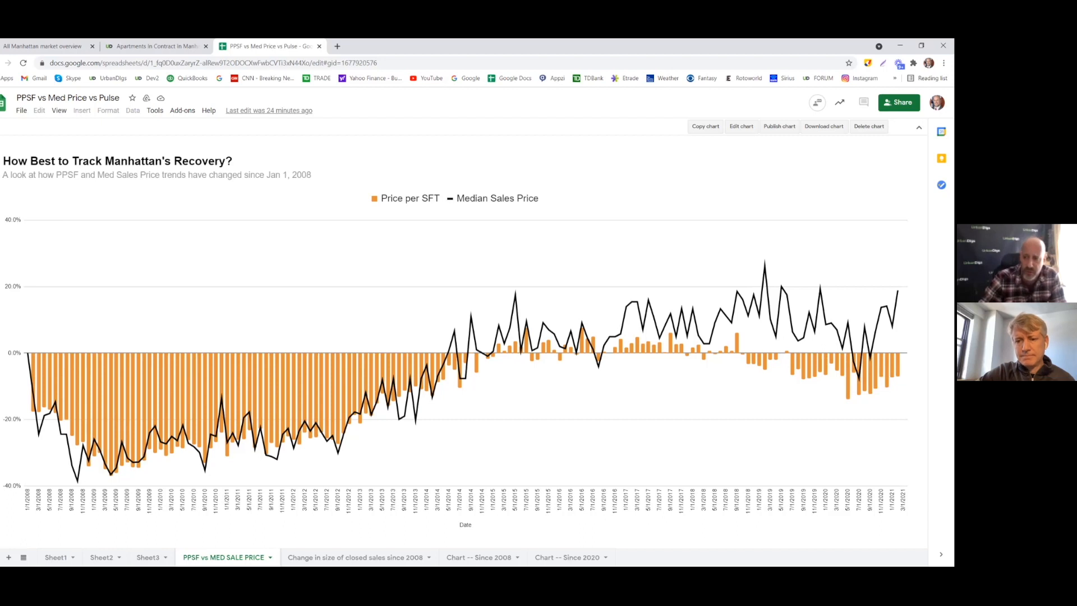
mouse_move(747, 249)
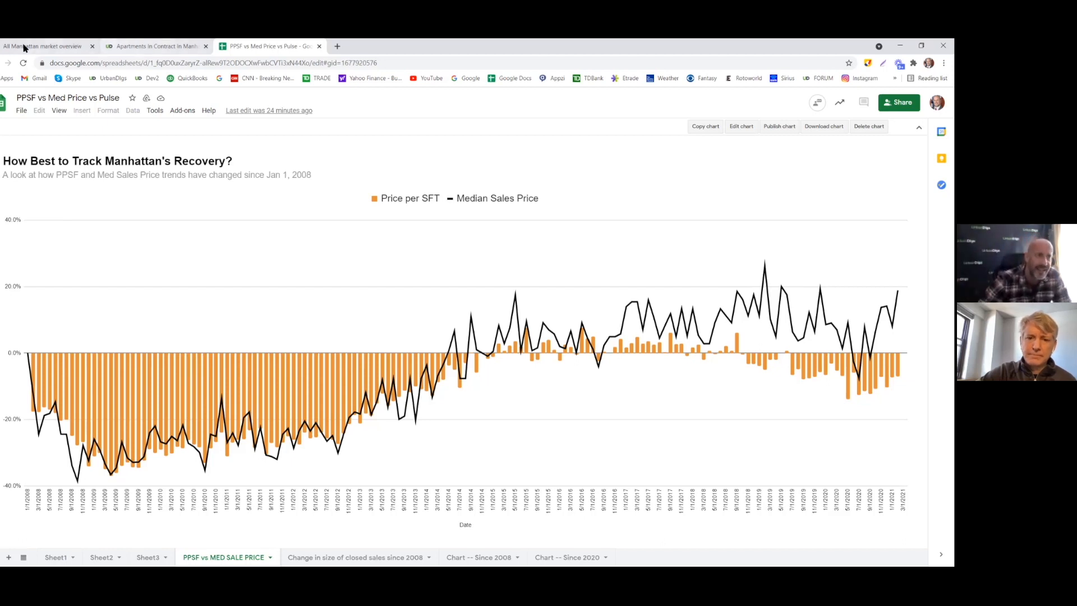
Go back to the UrbanDigs dashboard via the All Manhattan market overview tab
click(45, 46)
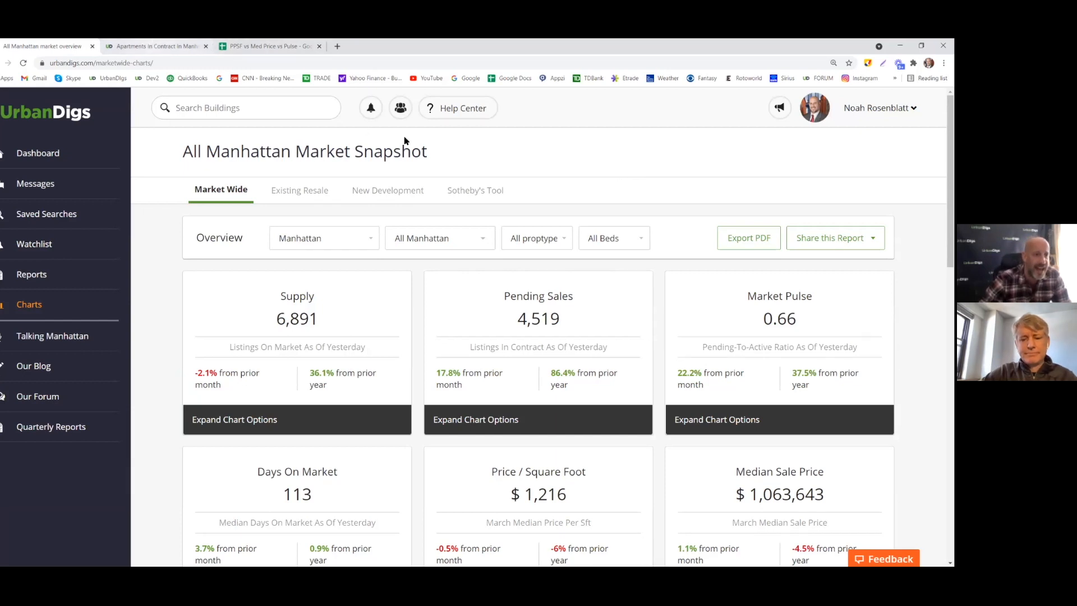
click(38, 152)
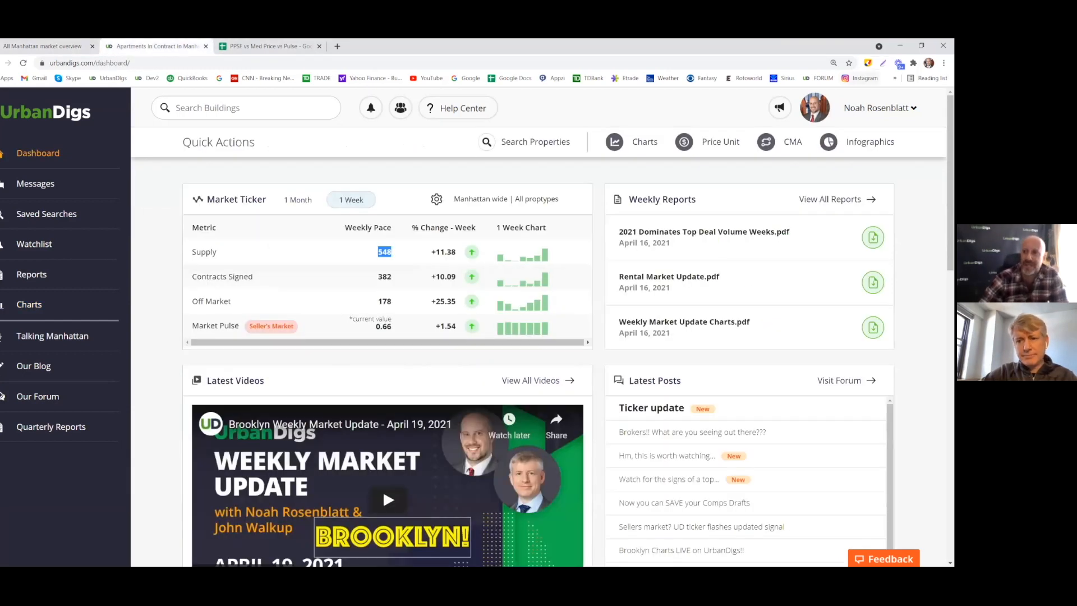